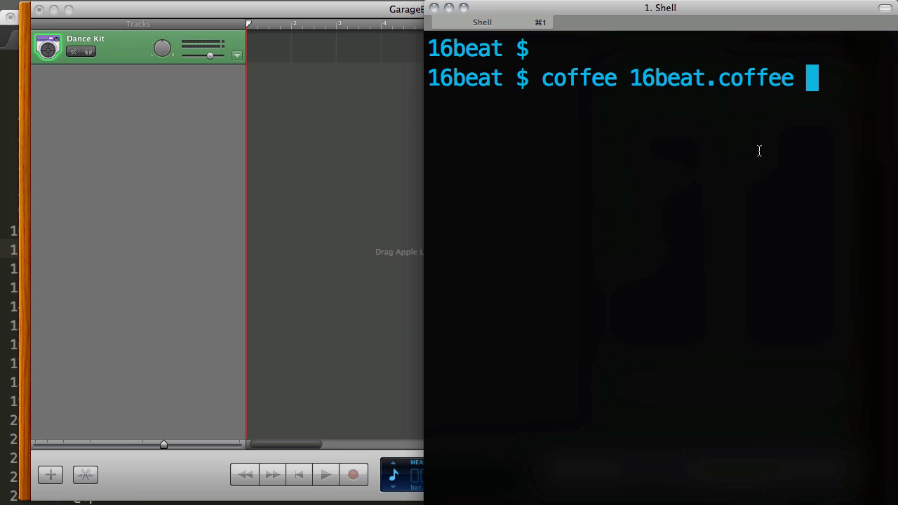
# Step: Run coffee 16beat.coffee to play kick, hihat and snare beats, then stop it with Ctrl+C
pyautogui.press('Return')
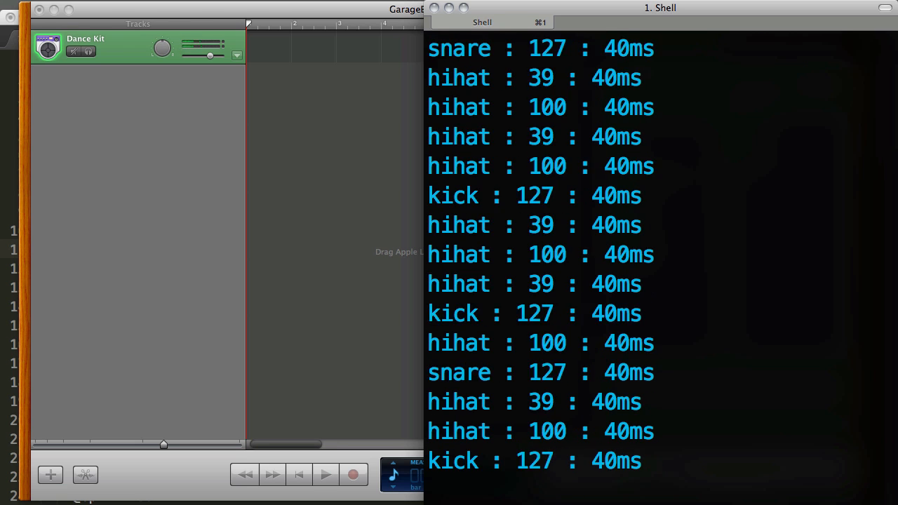
pyautogui.scroll(-3)
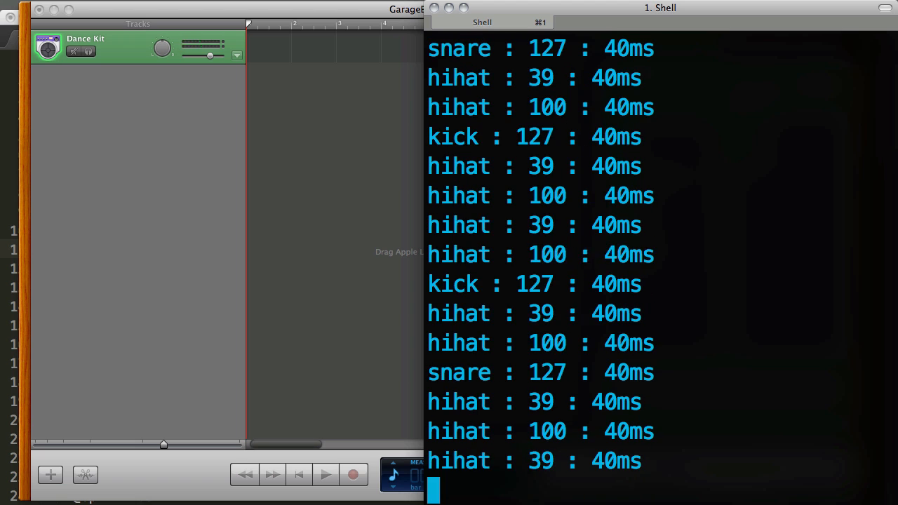
pyautogui.press('ctrl+c')
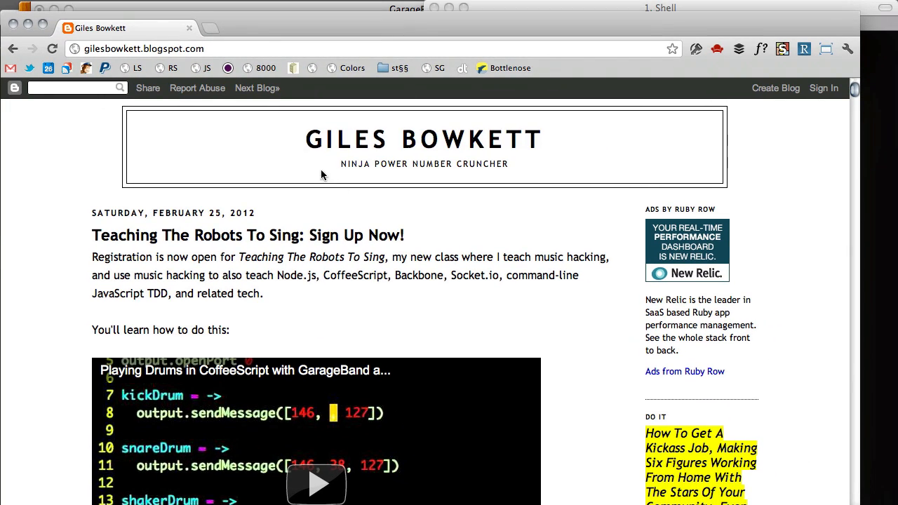
pyautogui.moveTo(137, 272)
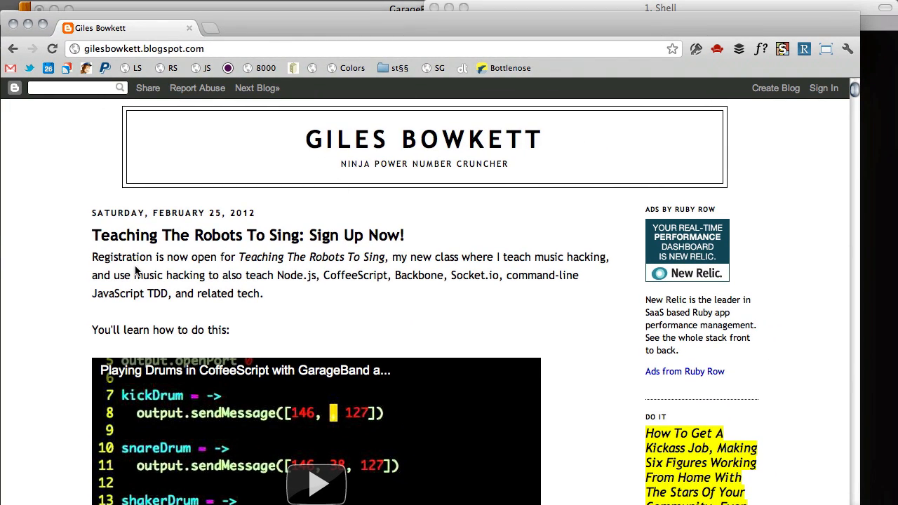
pyautogui.moveTo(573, 393)
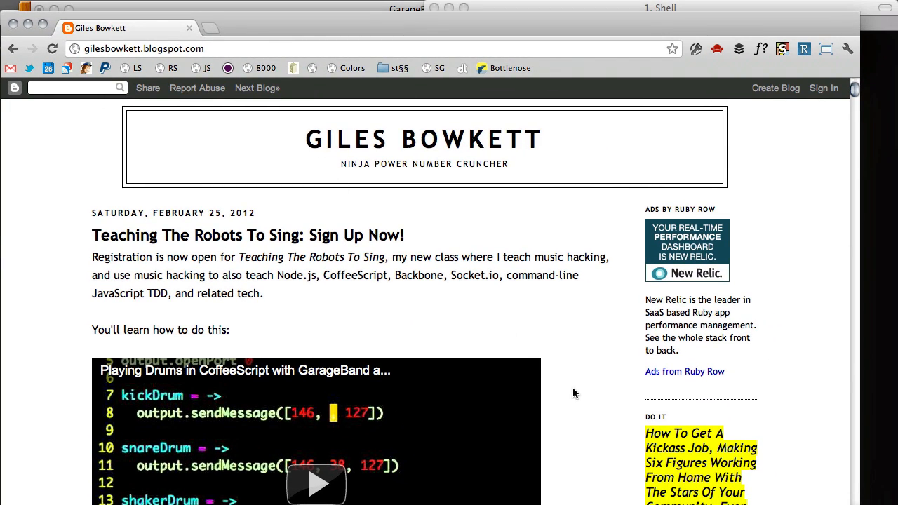
# Step: Scroll through the blog post on playing drums in CoffeeScript with GarageBand
pyautogui.scroll(-3)
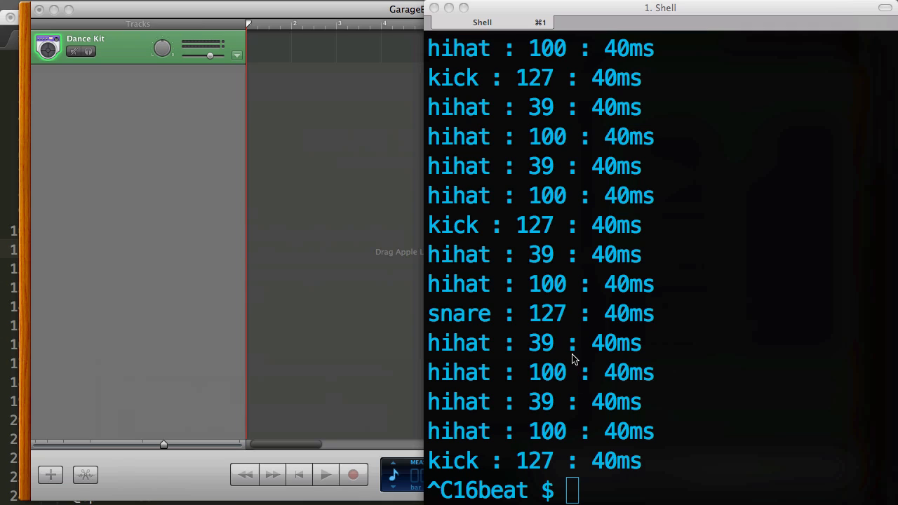
pyautogui.moveTo(3, 405)
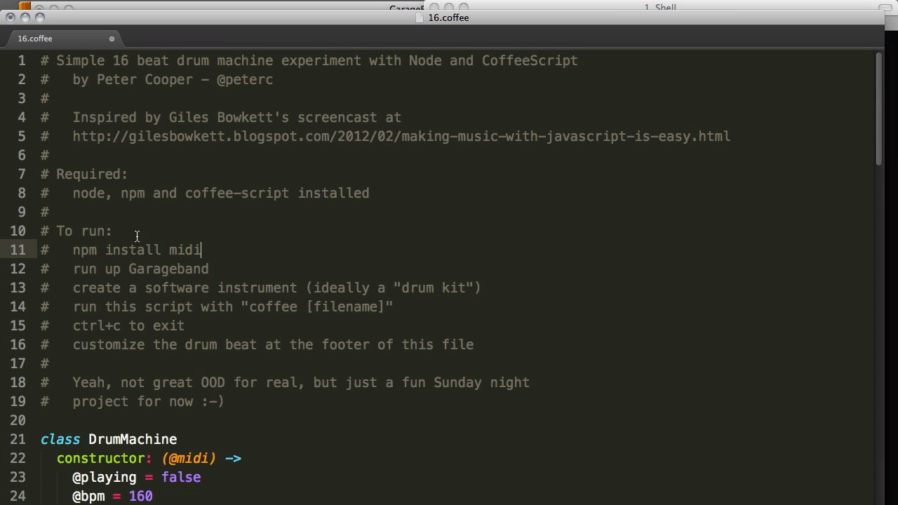
pyautogui.moveTo(314, 193)
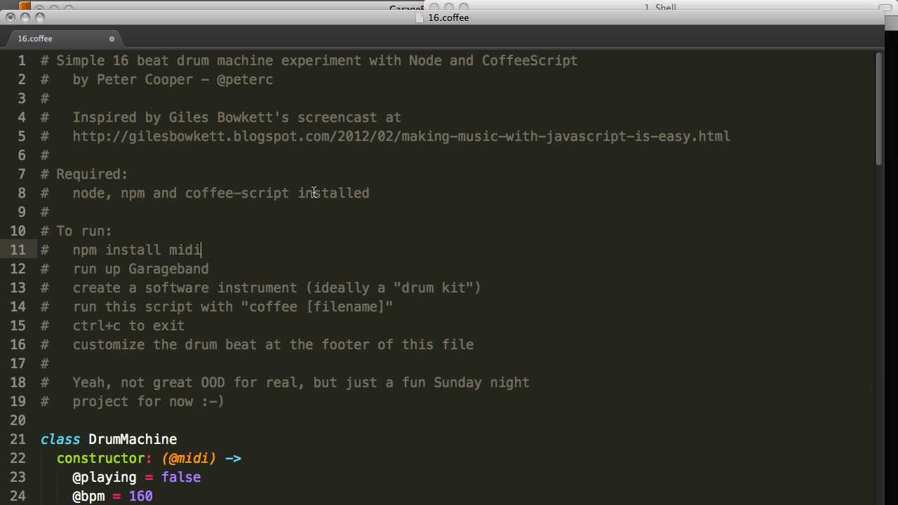
pyautogui.moveTo(203, 350)
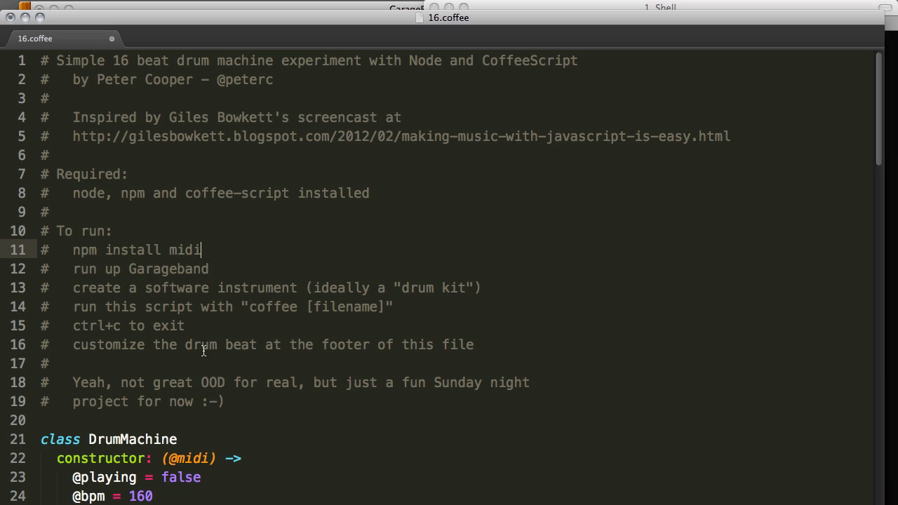
pyautogui.moveTo(231, 199)
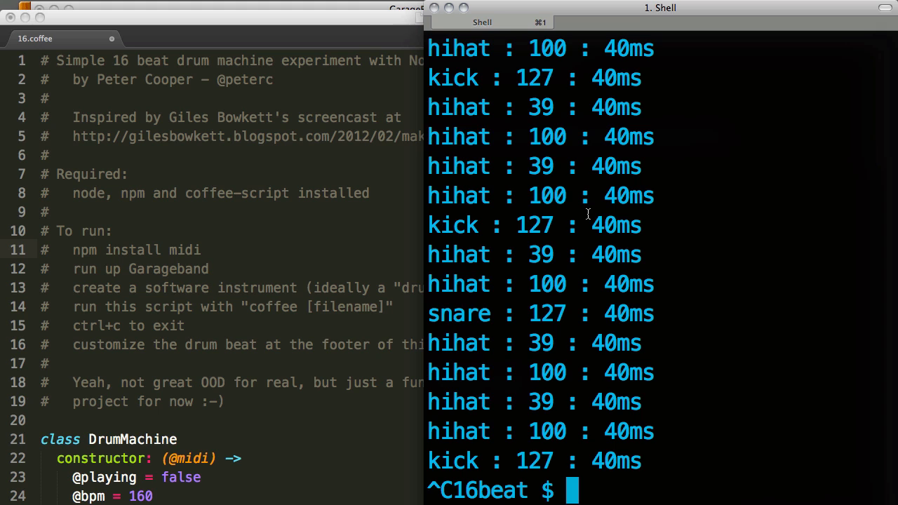
# Step: Check the installed node version (v0.7.6-pre) and npm version (1.1.1)
pyautogui.write('node -v')
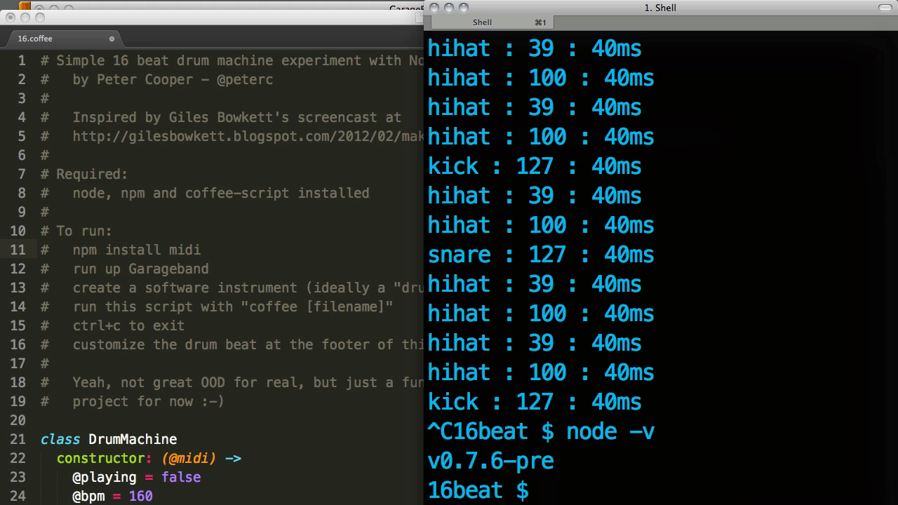
pyautogui.write('npm -v')
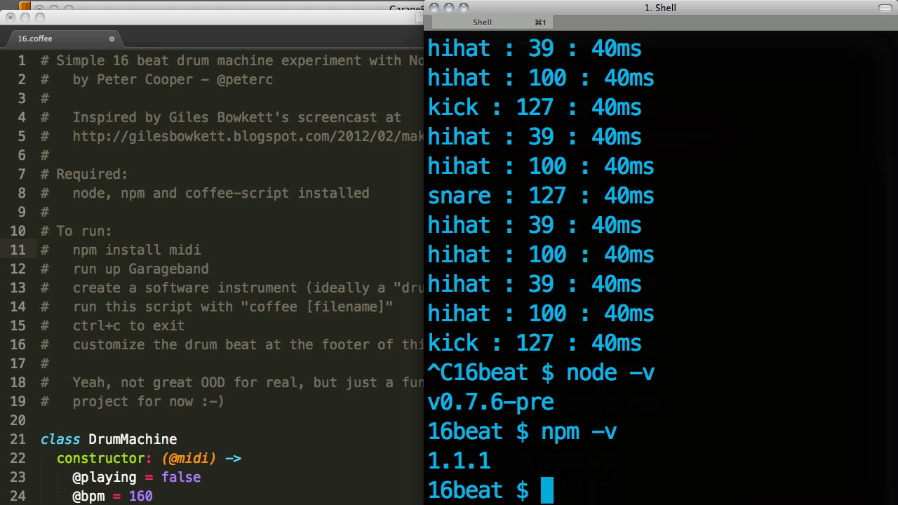
# Step: Prepare the npm install midi coffee-script command at the prompt
pyautogui.write('npm install midi')
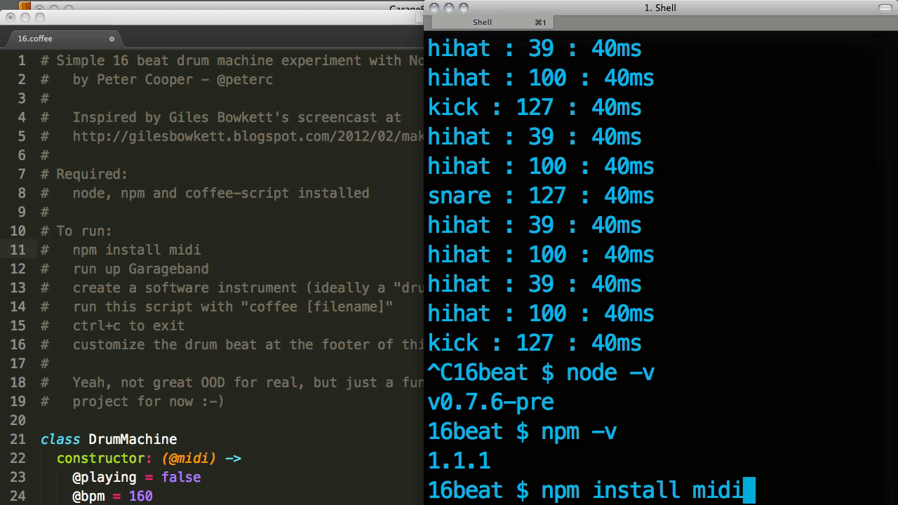
pyautogui.write('coffee')
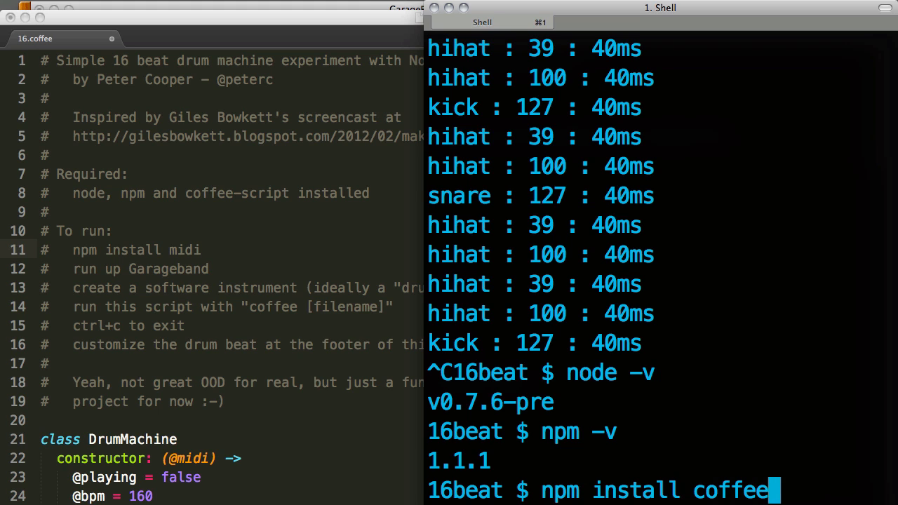
pyautogui.write('-script')
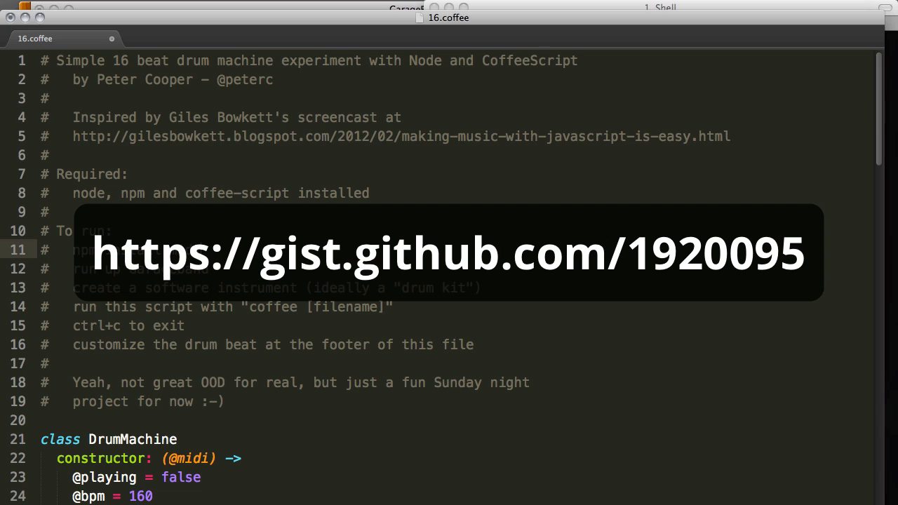
pyautogui.moveTo(572, 329)
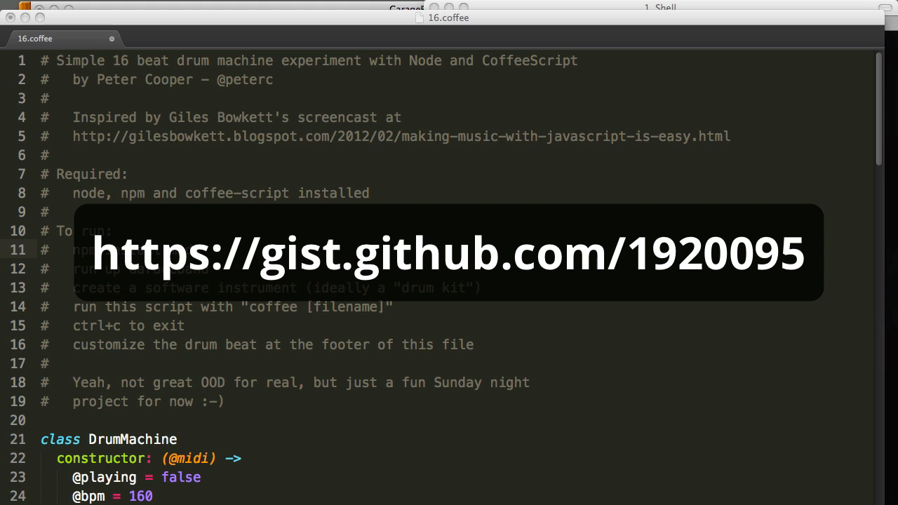
pyautogui.moveTo(379, 332)
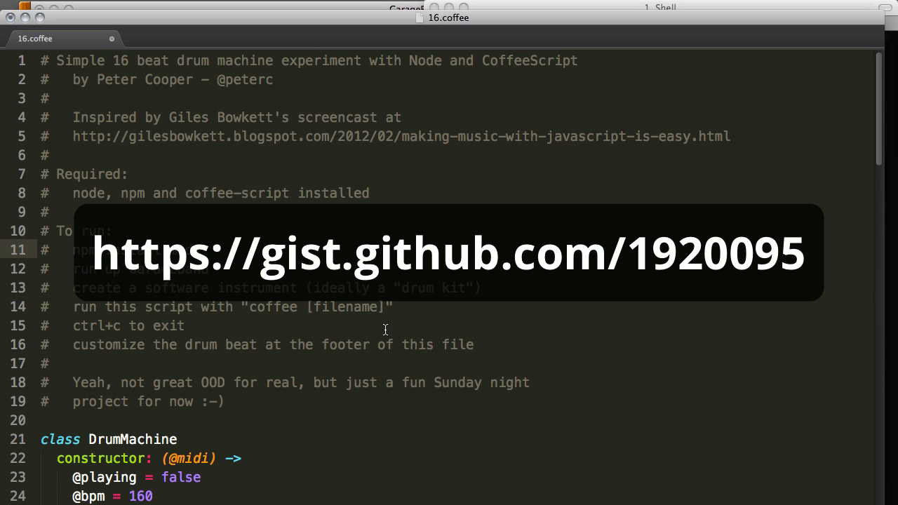
# Step: Focus the 16.coffee editor to review its install-midi, GarageBand and drum-kit run steps
pyautogui.click(213, 136)
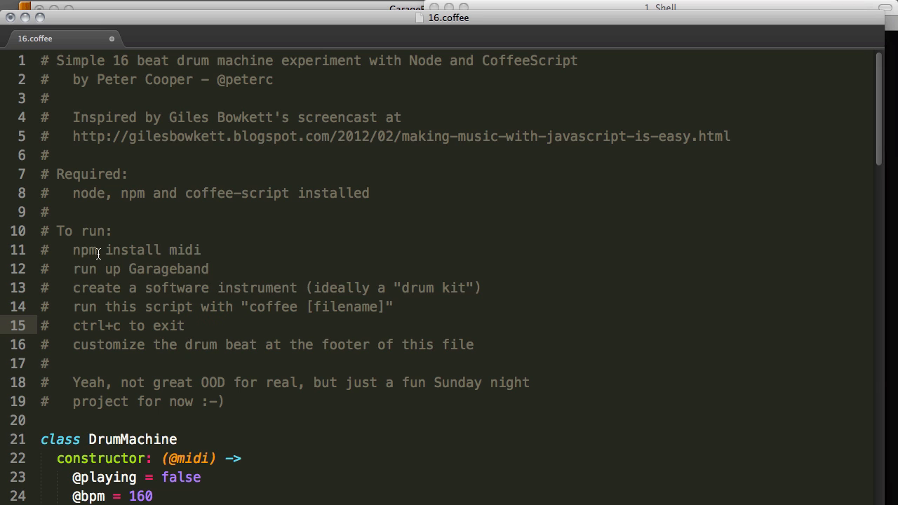
pyautogui.moveTo(353, 277)
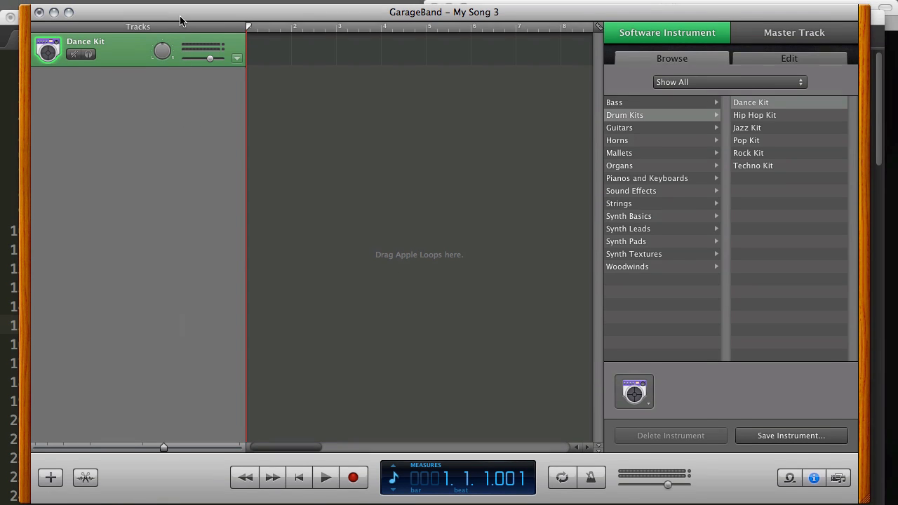
pyautogui.moveTo(115, 62)
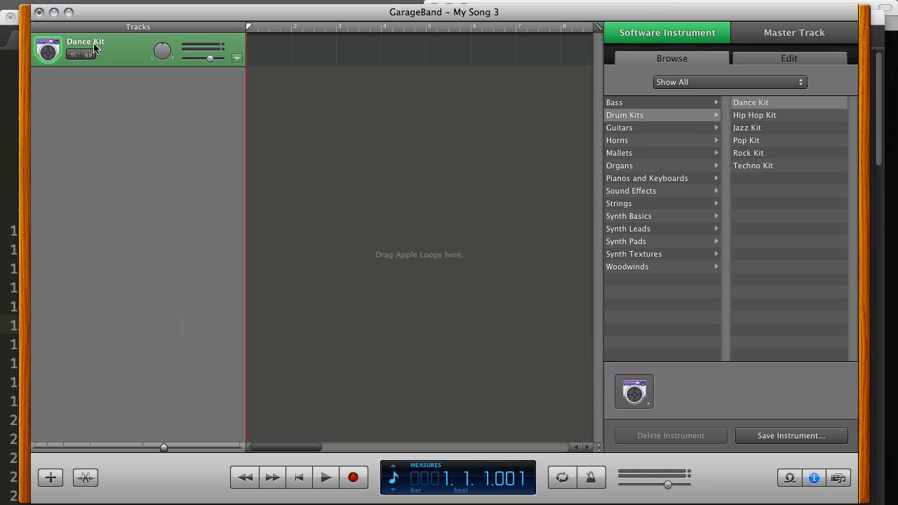
# Step: Give the software instrument track the Dance Kit drum kit from the Drum Kits list
pyautogui.click(638, 115)
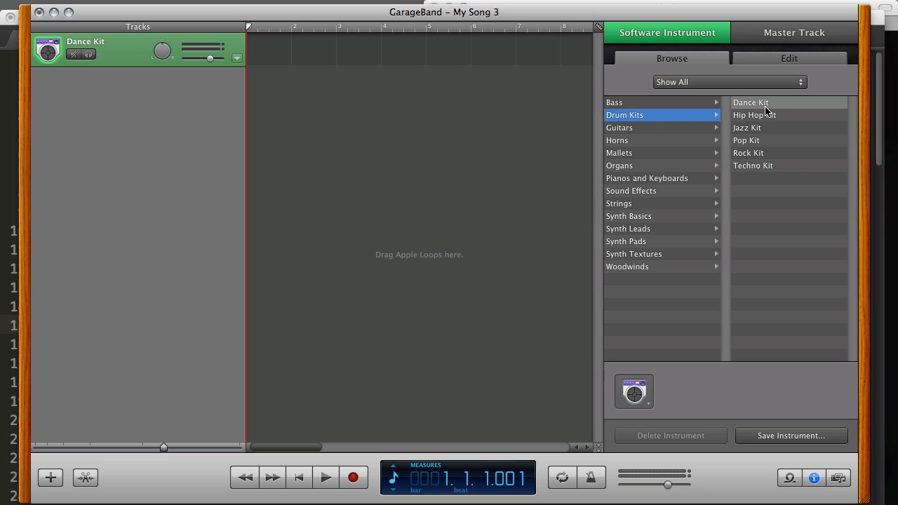
pyautogui.click(750, 102)
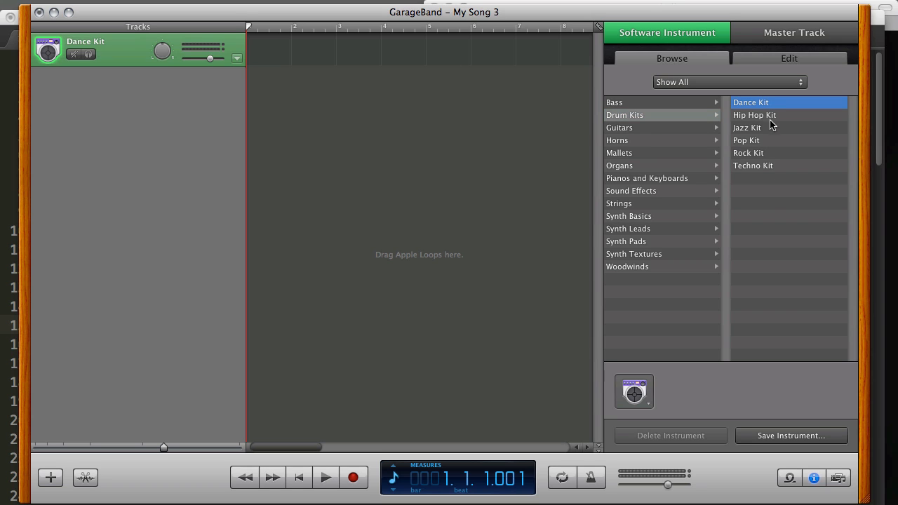
pyautogui.moveTo(560, 239)
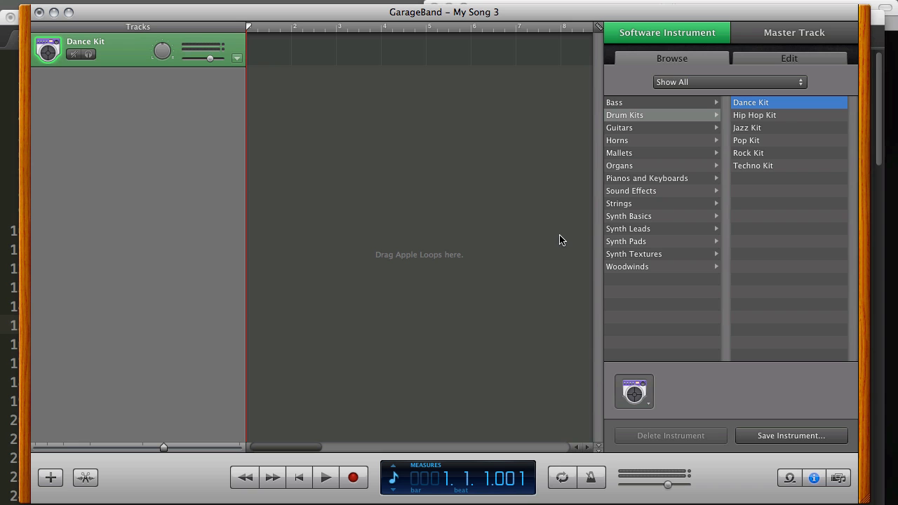
pyautogui.moveTo(861, 104)
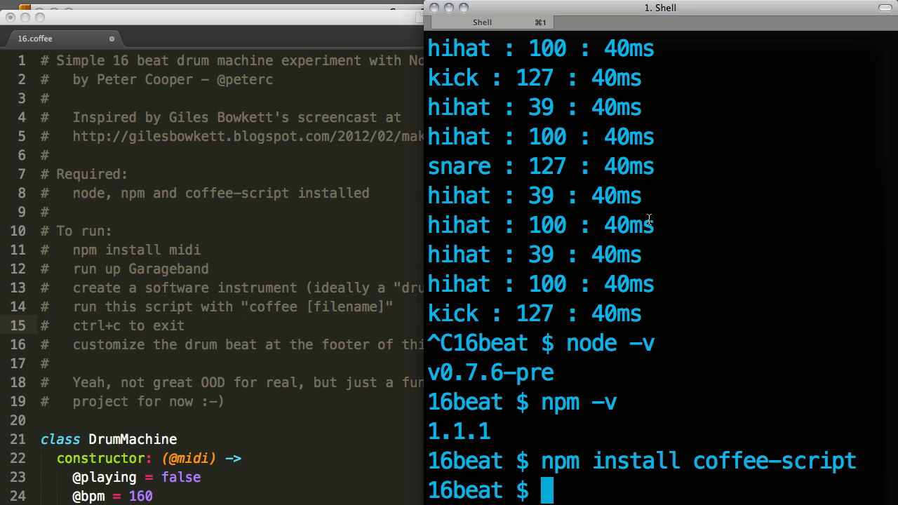
# Step: Run coffee 16beat.coffee again so a fresh kick, hihat and snare pattern plays
pyautogui.write('coffee 16beat.coffee')
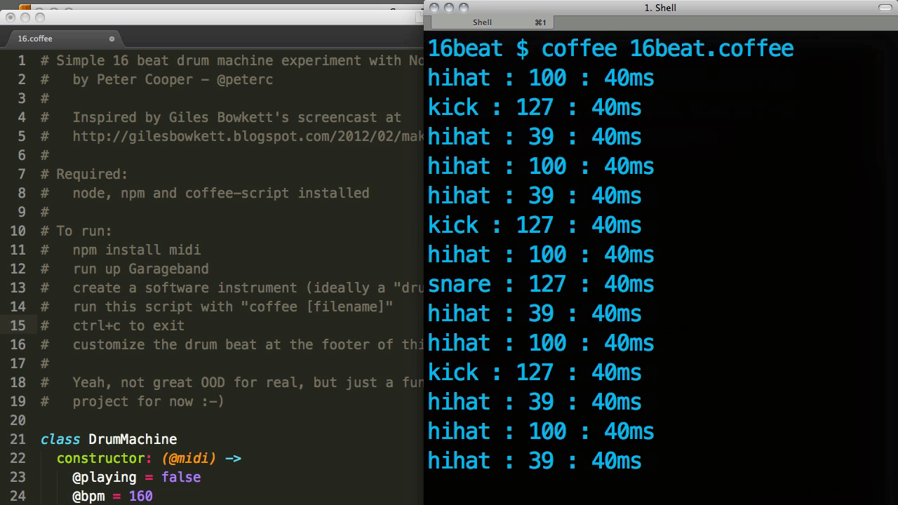
pyautogui.scroll(-3)
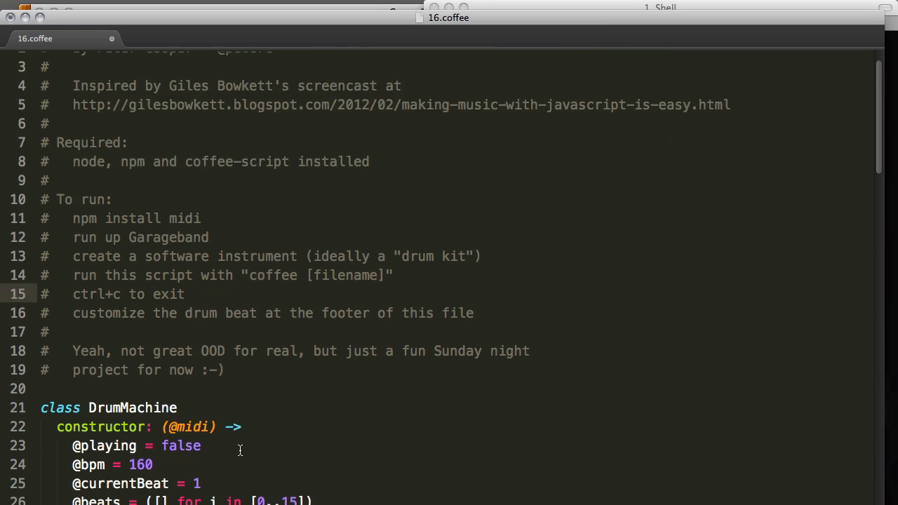
# Step: Scroll through the DrumMachine class down to the dm.bpm, dm.set beat lines and dm.play call
pyautogui.scroll(-3)
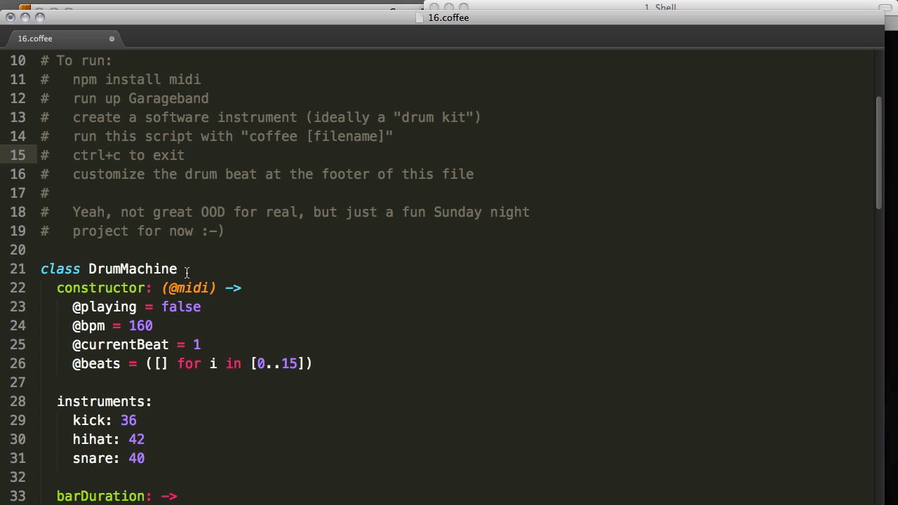
pyautogui.scroll(-3)
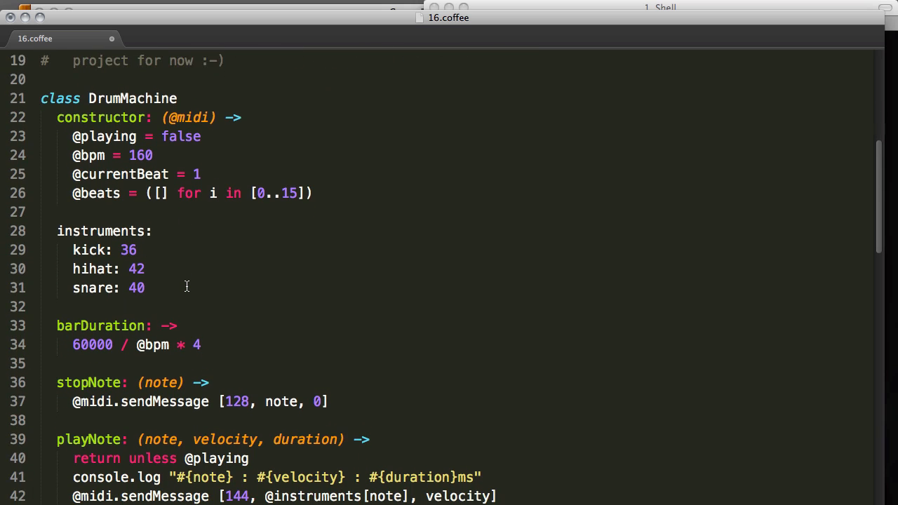
pyautogui.scroll(-3)
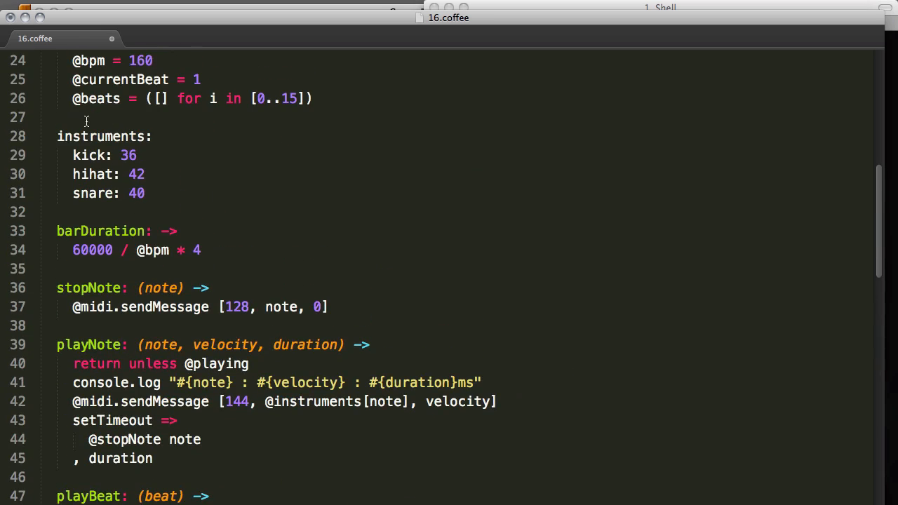
pyautogui.scroll(-3)
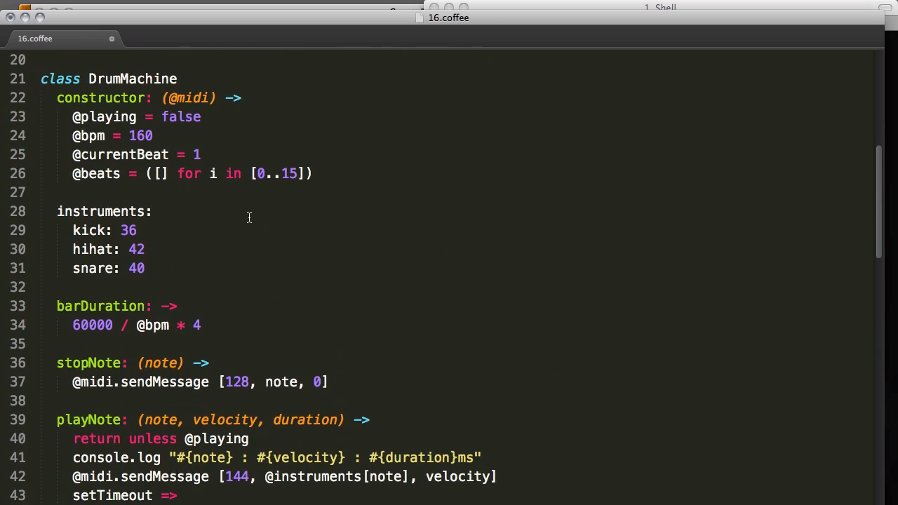
pyautogui.scroll(-3)
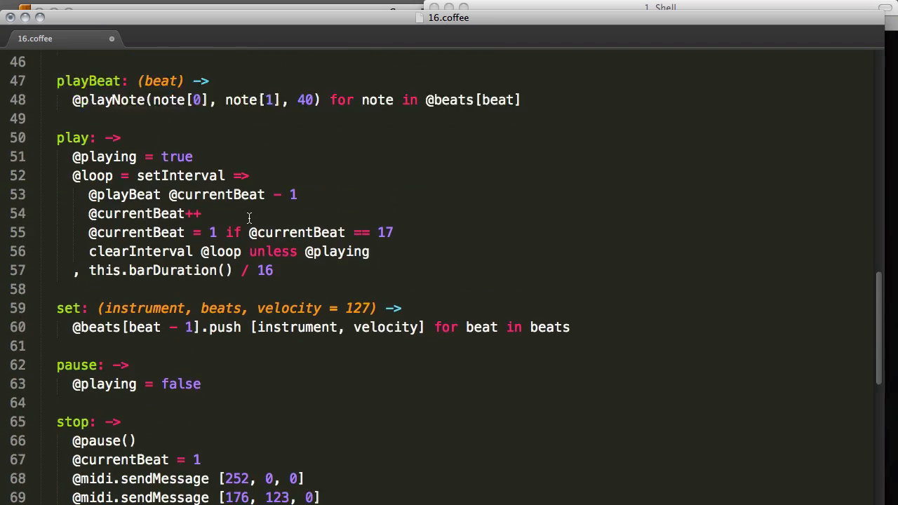
pyautogui.scroll(-3)
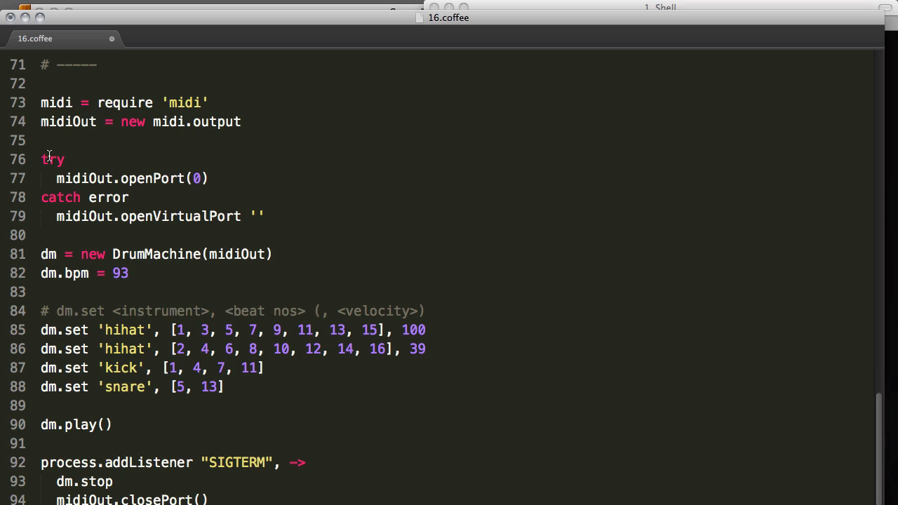
pyautogui.moveTo(118, 223)
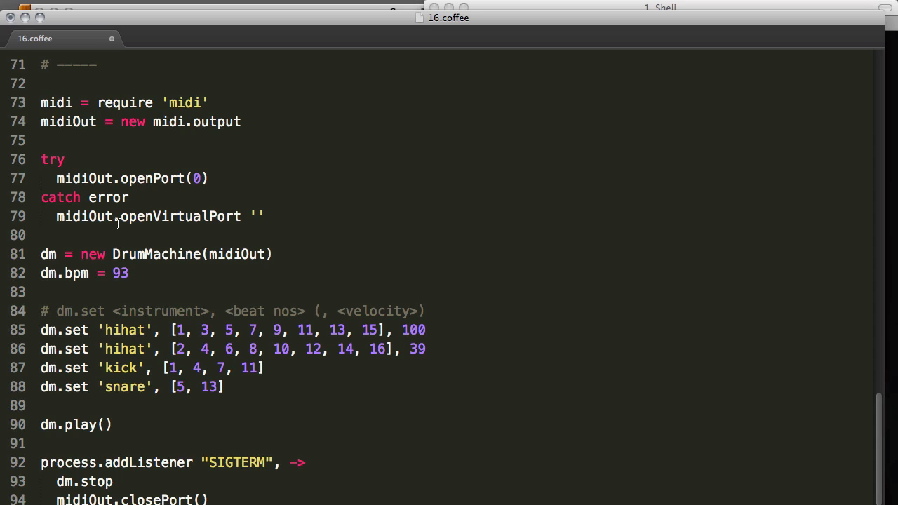
# Step: Change tempo 93 to 250, dismiss the save failure, and close 16.coffee without saving
pyautogui.doubleClick(120, 272)
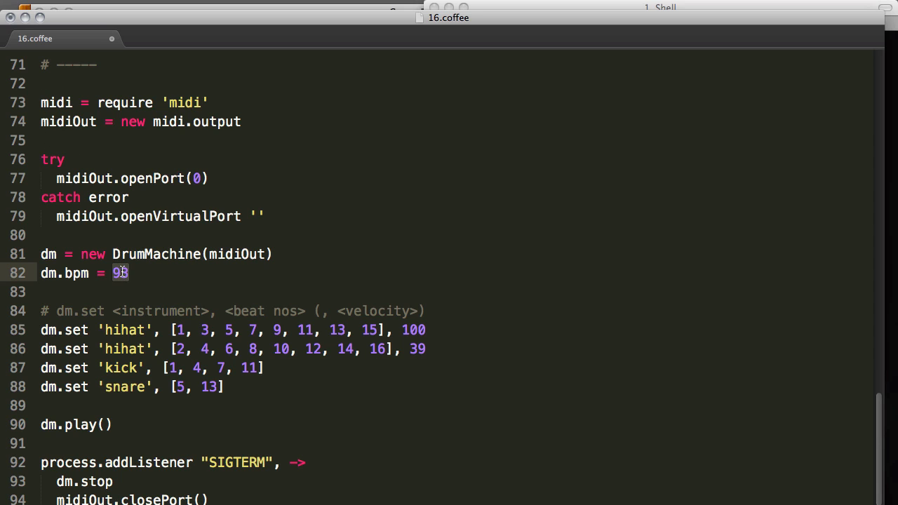
pyautogui.press('cmd+s')
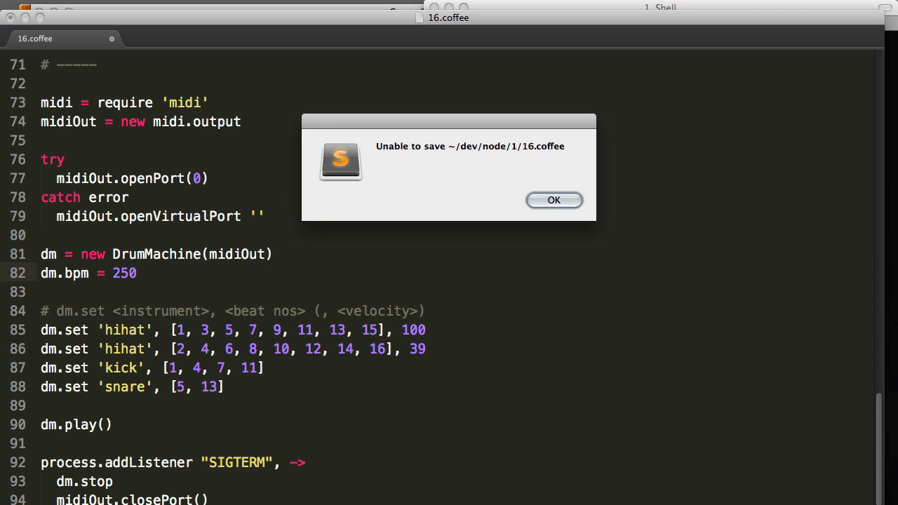
pyautogui.click(553, 199)
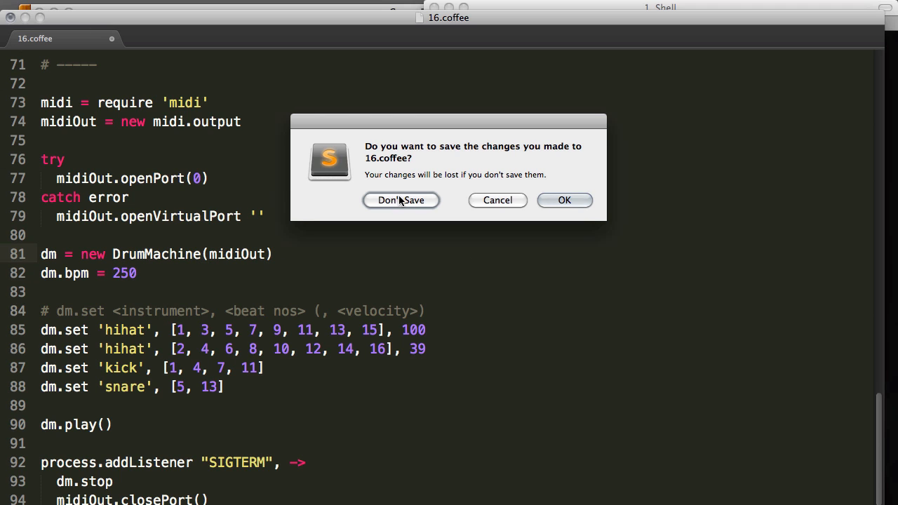
pyautogui.click(401, 199)
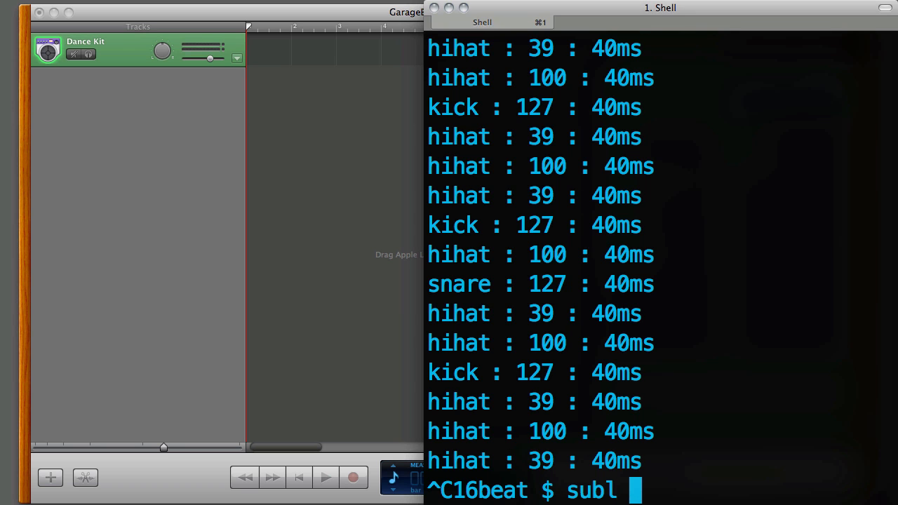
# Step: Open 16beat.coffee in Sublime Text from the shell with subl 16beat.coffee
pyautogui.write('16beat.coffee')
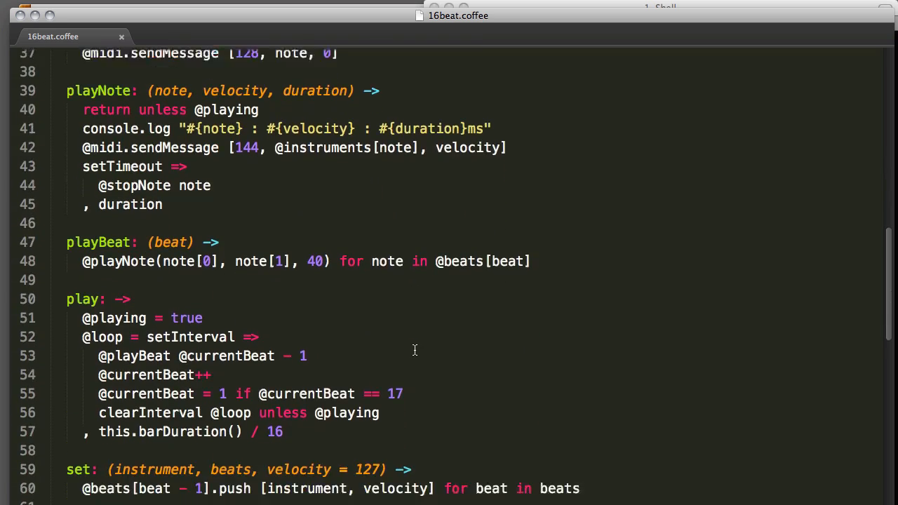
# Step: Raise dm.bpm from 93 to 240, save, and run the script so the drum pattern prints again
pyautogui.scroll(-3)
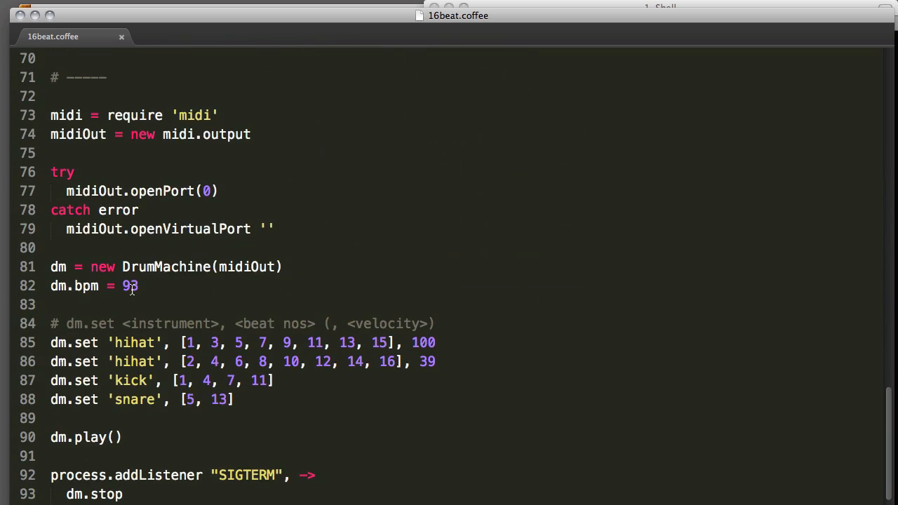
pyautogui.write('240')
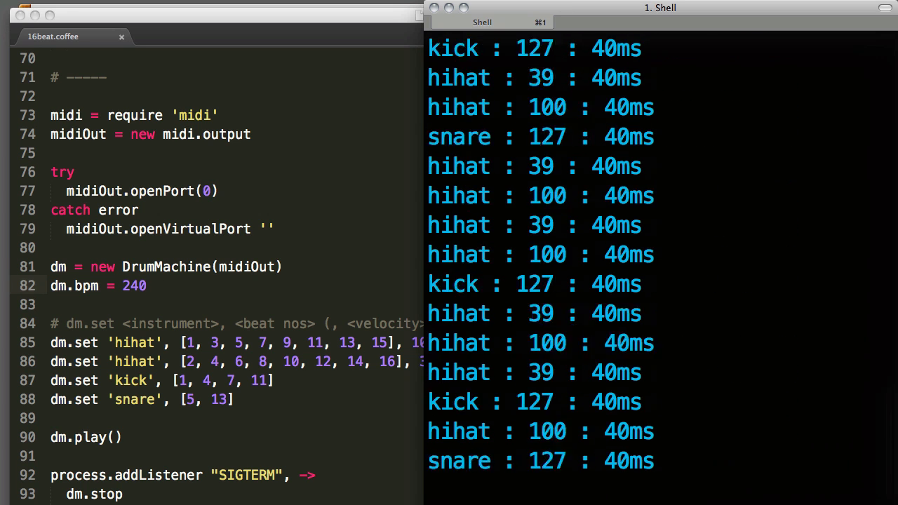
pyautogui.press('ctrl+c')
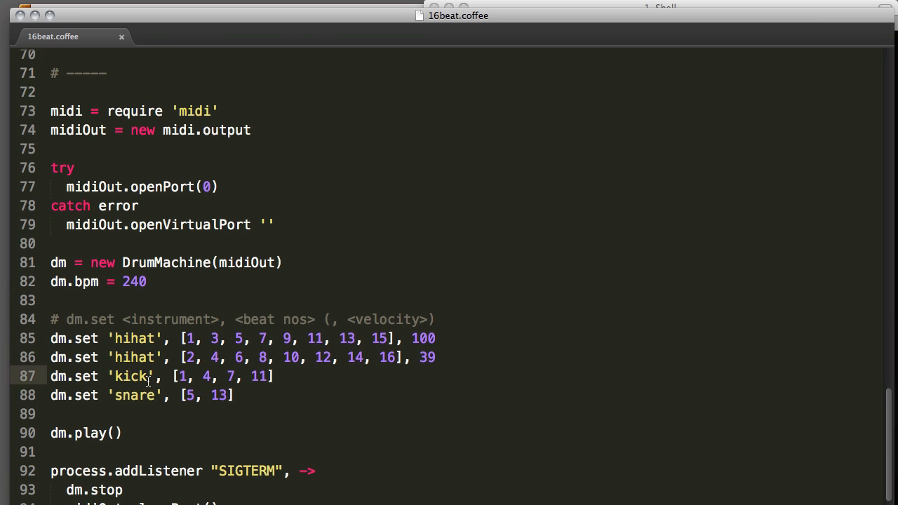
pyautogui.scroll(3)
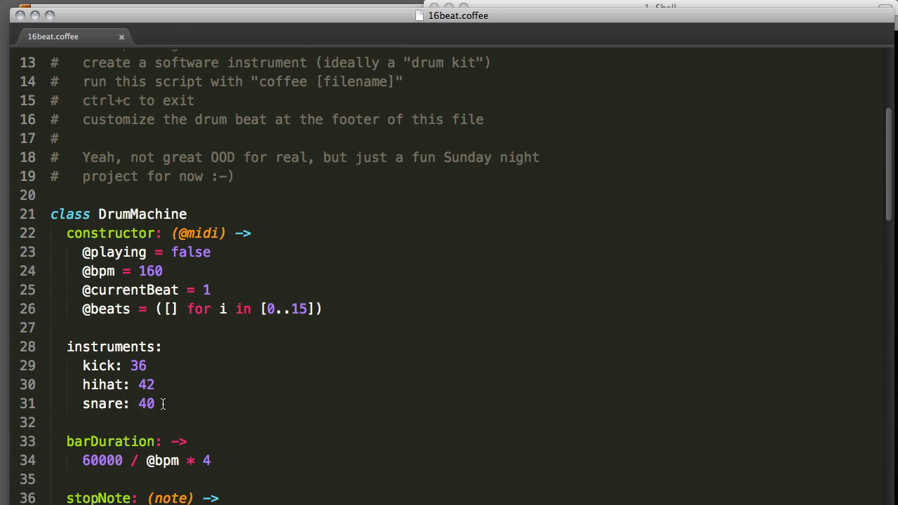
pyautogui.click(82, 365)
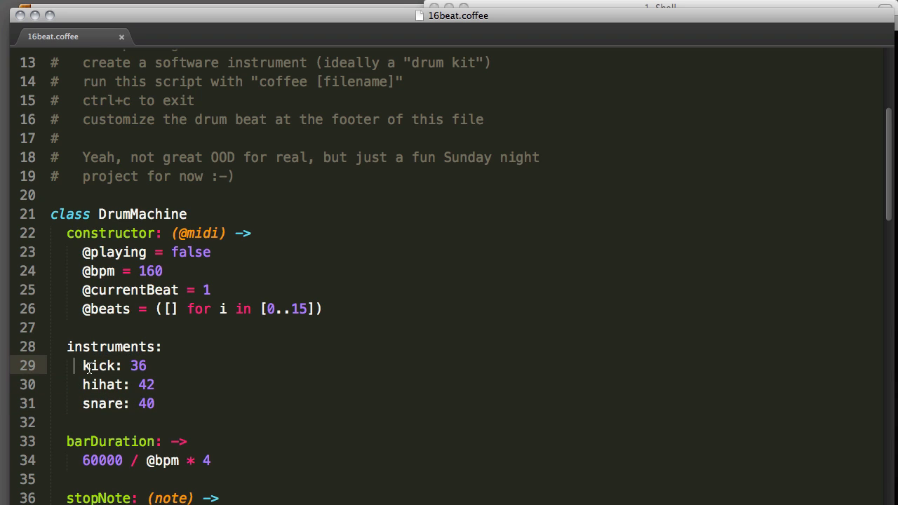
pyautogui.moveTo(166, 365)
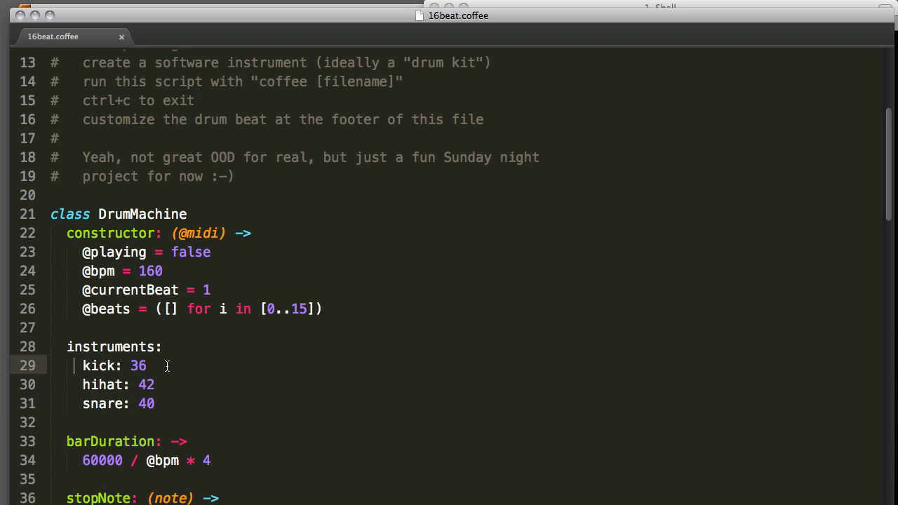
pyautogui.click(179, 404)
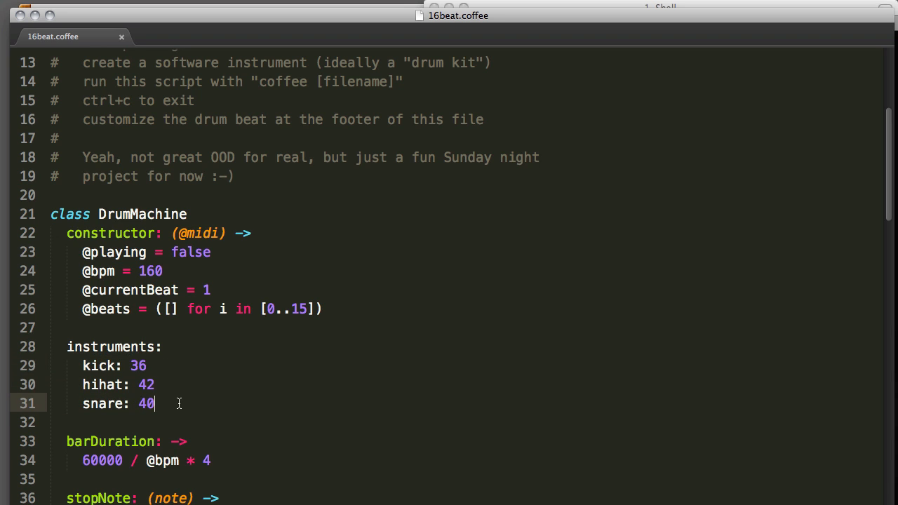
pyautogui.moveTo(179, 394)
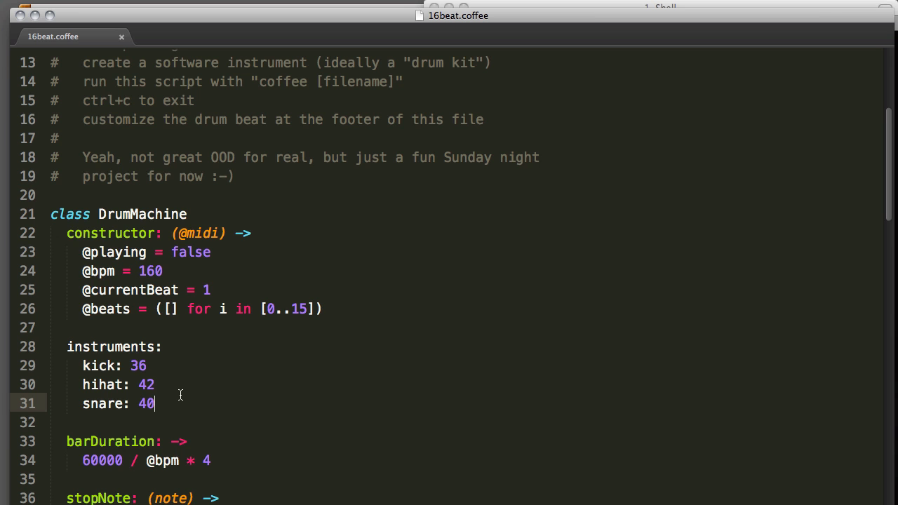
pyautogui.moveTo(195, 401)
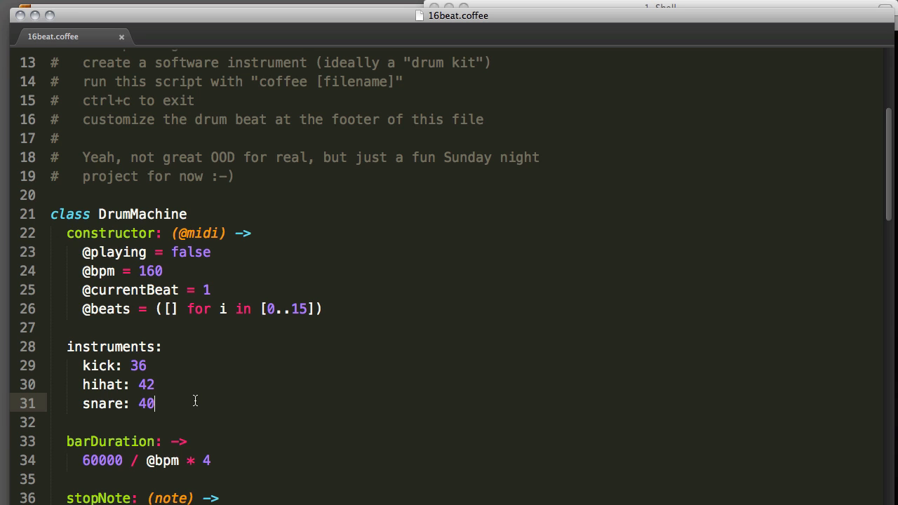
pyautogui.scroll(-3)
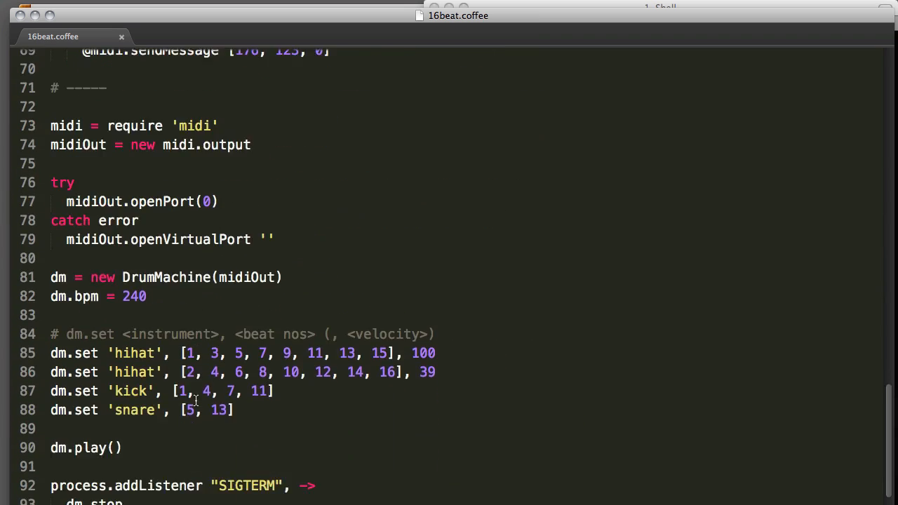
# Step: Extend the dm.set 'snare' beat list to [5, 13, 7, 9, 14, 15] in 16beat.coffee
pyautogui.scroll(-3)
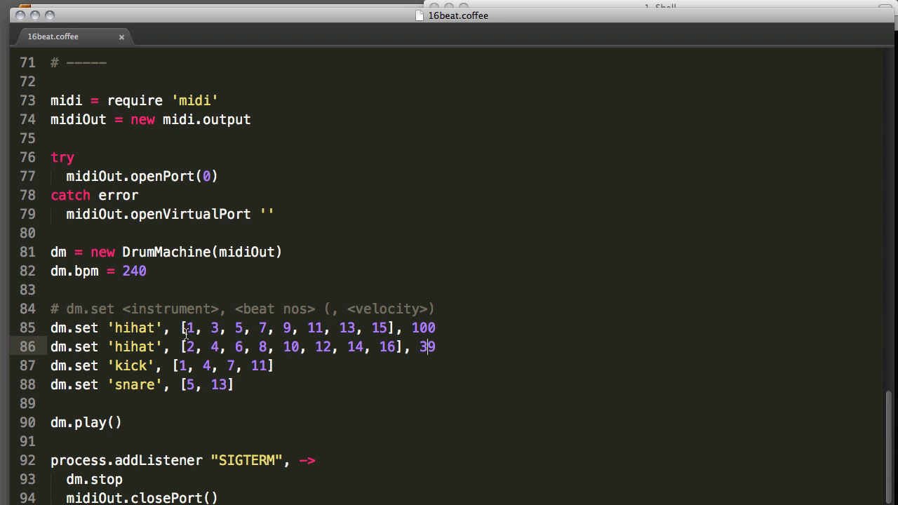
pyautogui.moveTo(348, 337)
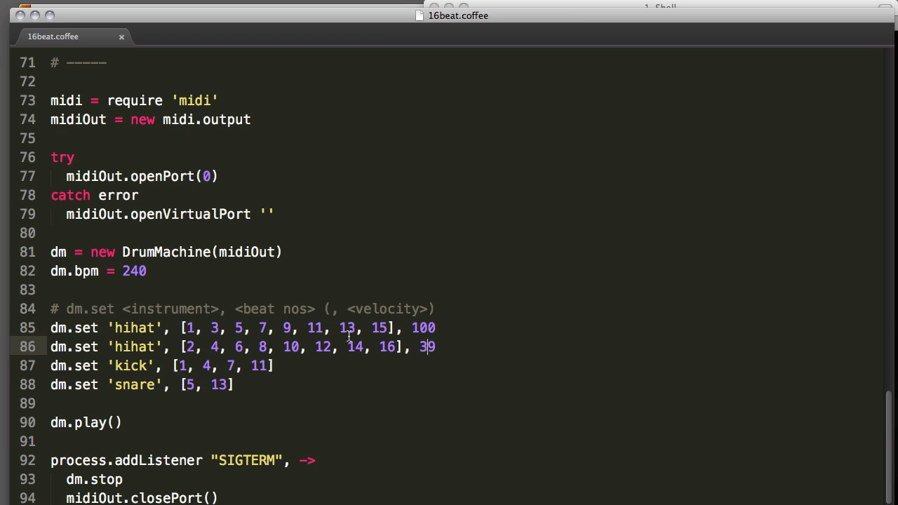
pyautogui.moveTo(359, 331)
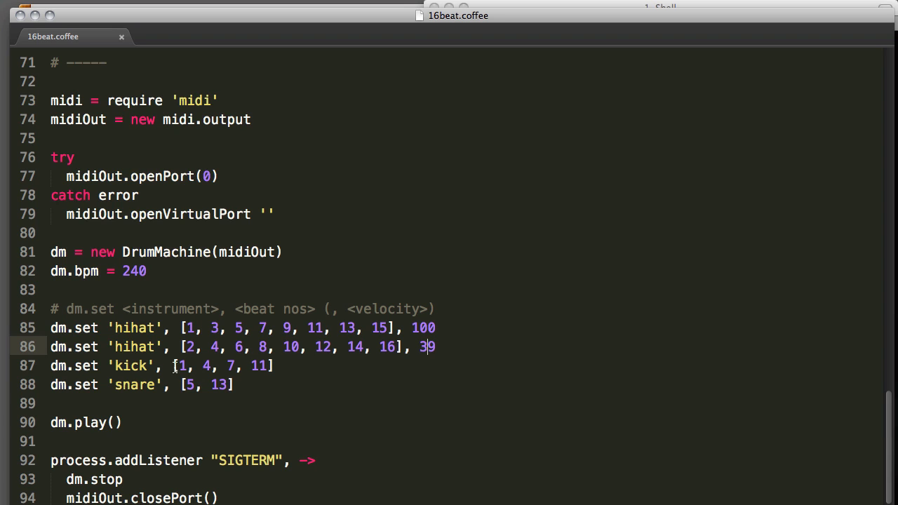
pyautogui.moveTo(188, 407)
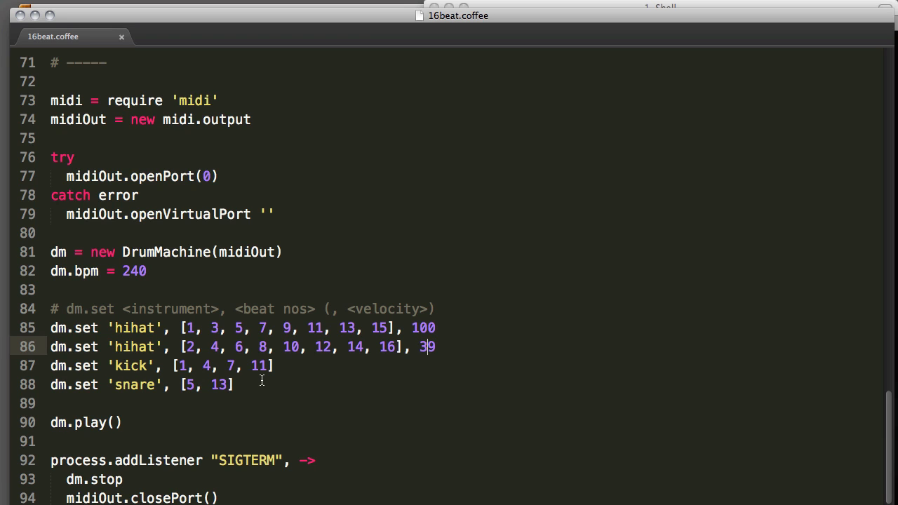
pyautogui.click(236, 384)
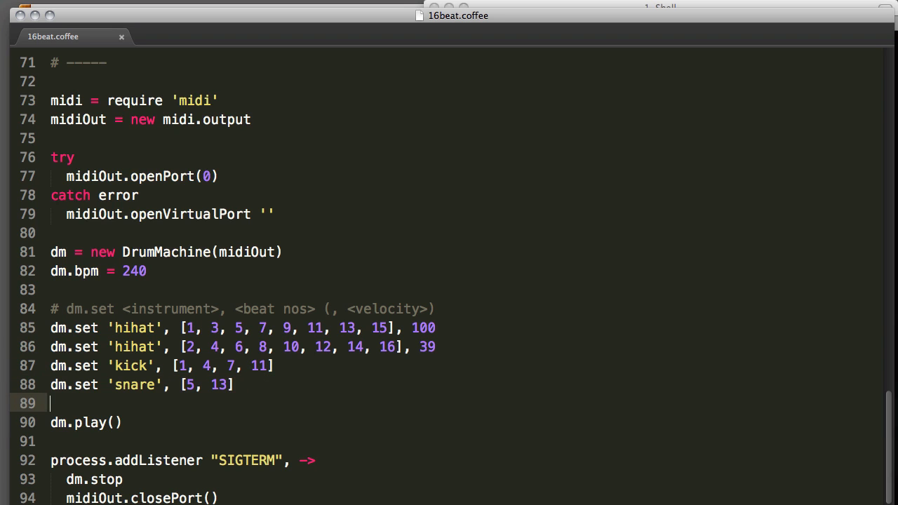
pyautogui.write(', 7, 9,')
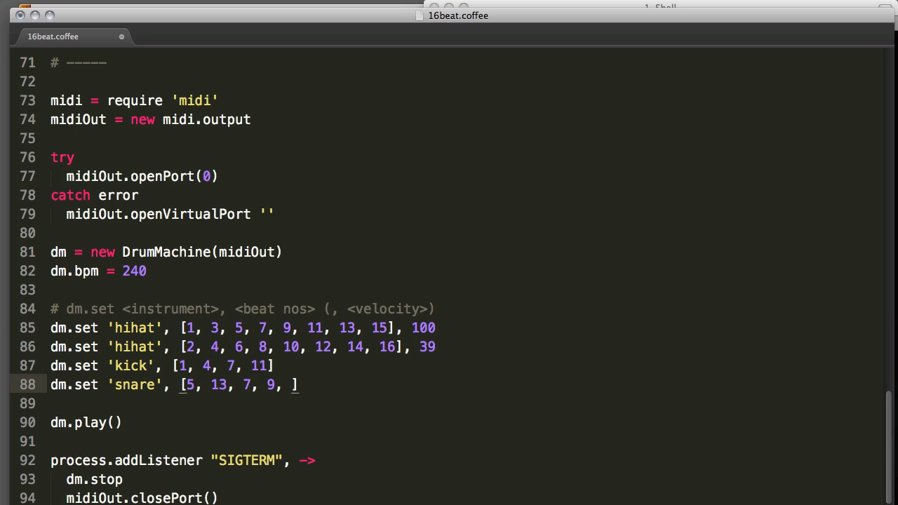
pyautogui.write('14, 15')
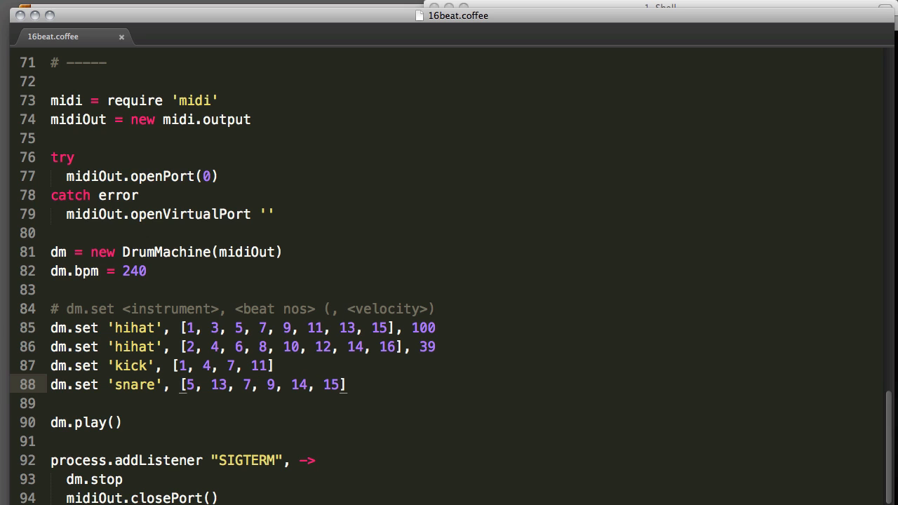
pyautogui.click(659, 9)
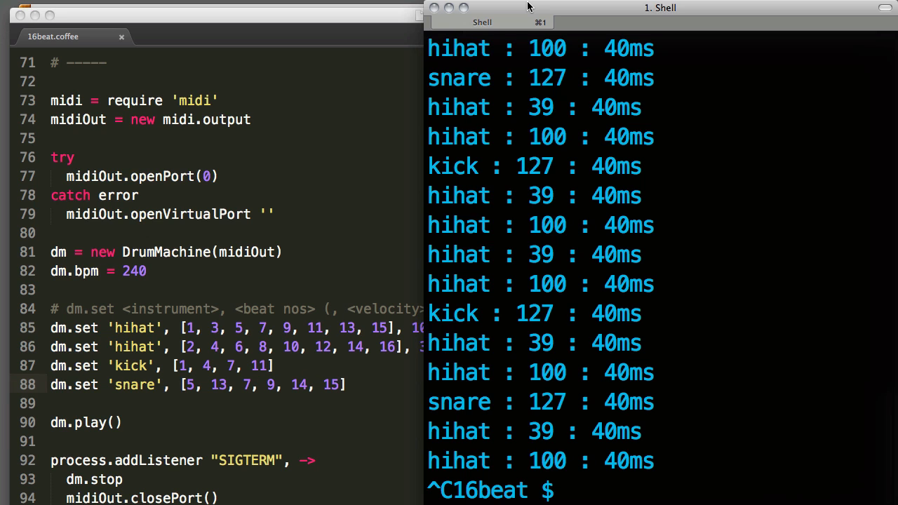